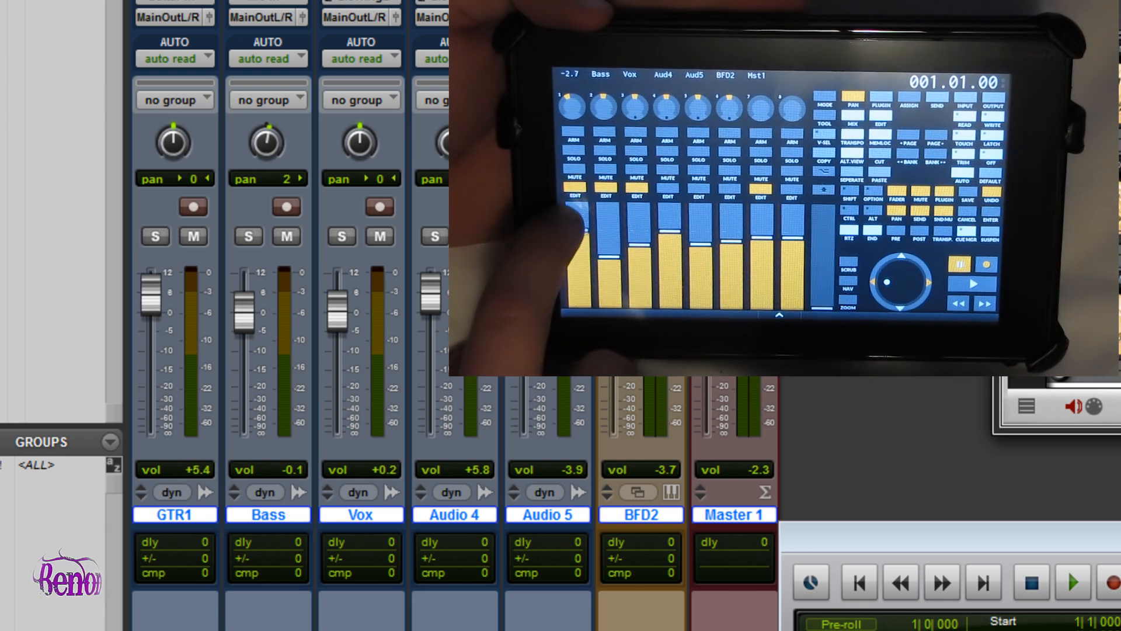
Step: Start playback from the TouchDAW transport so the BFD2 drum track plays with meters moving
drag(150, 282, 150, 300)
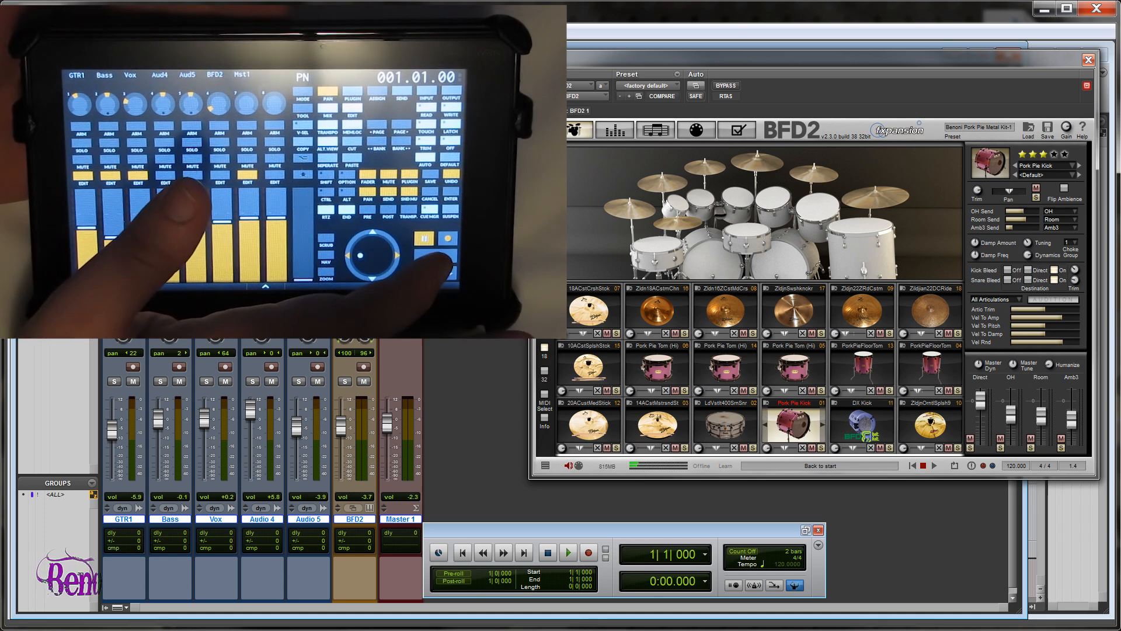
click(567, 553)
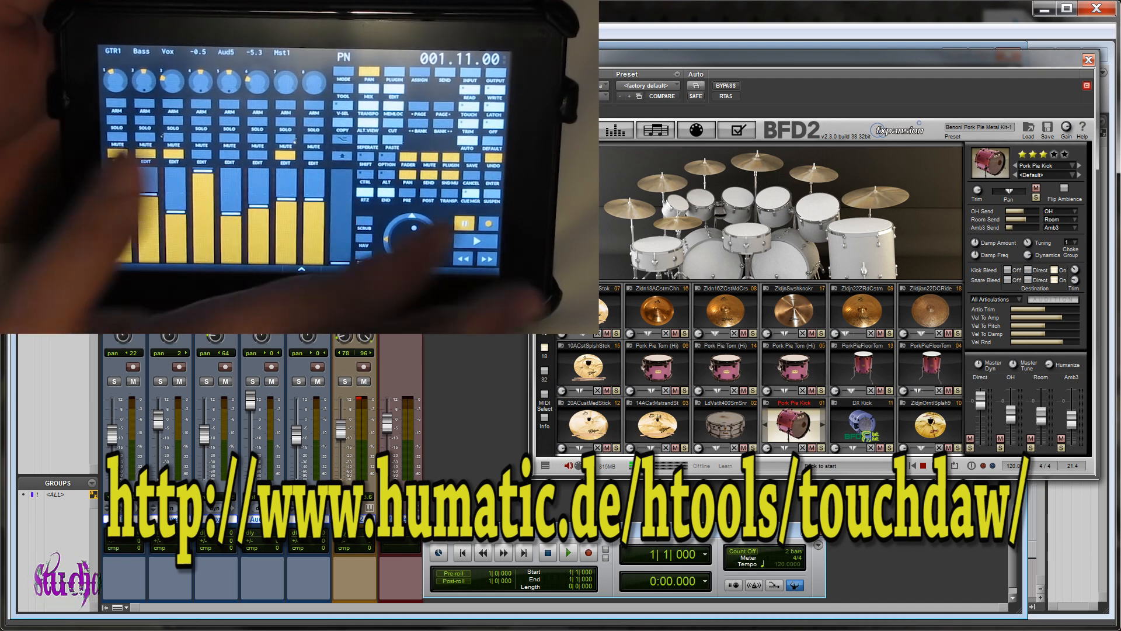
click(568, 553)
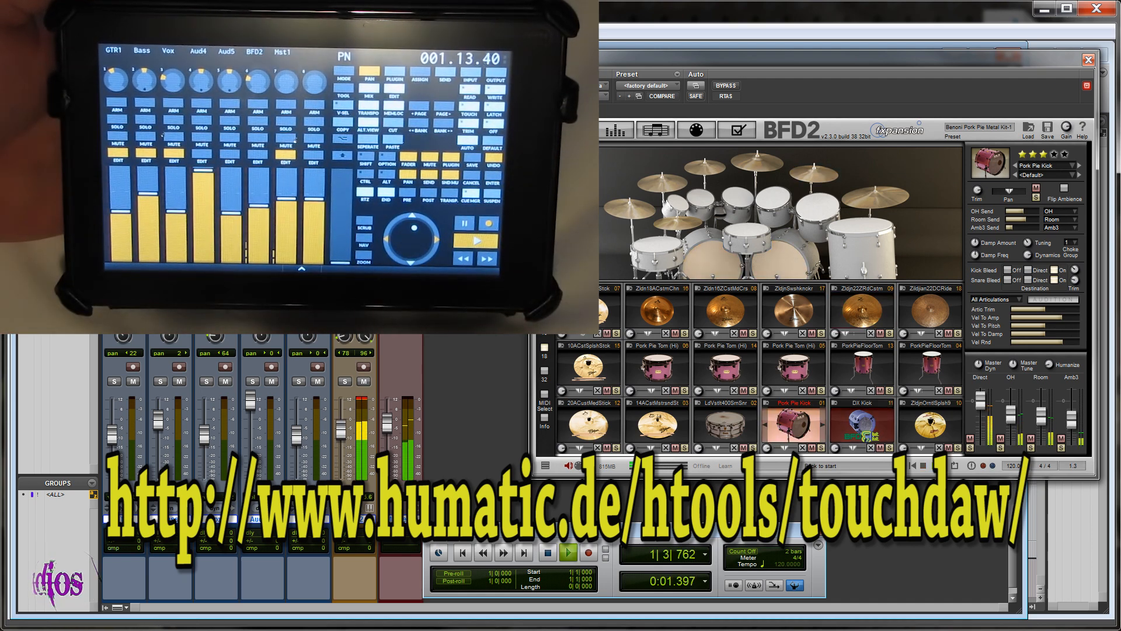